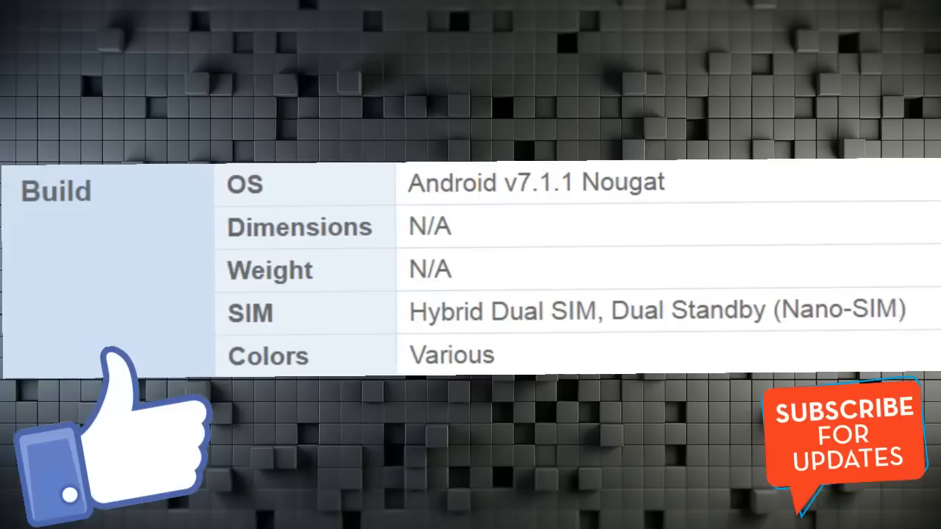
pyautogui.scroll(-3)
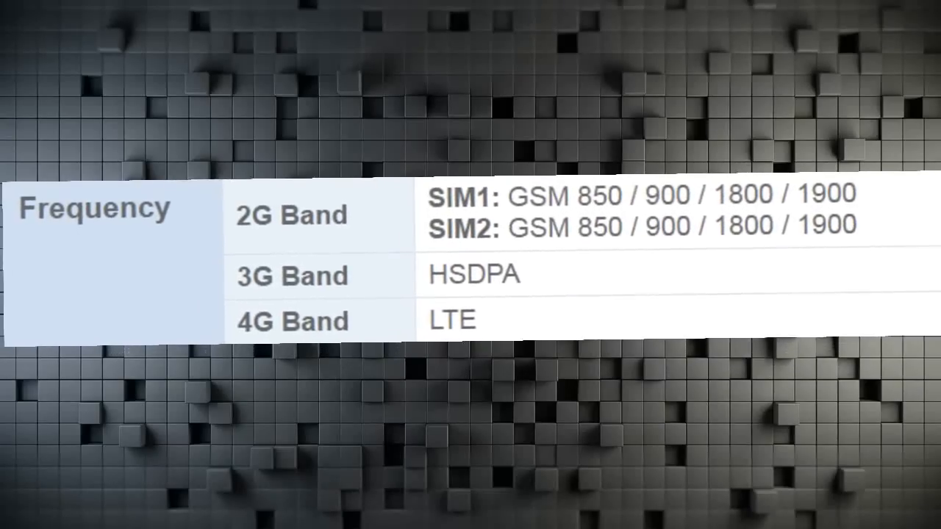